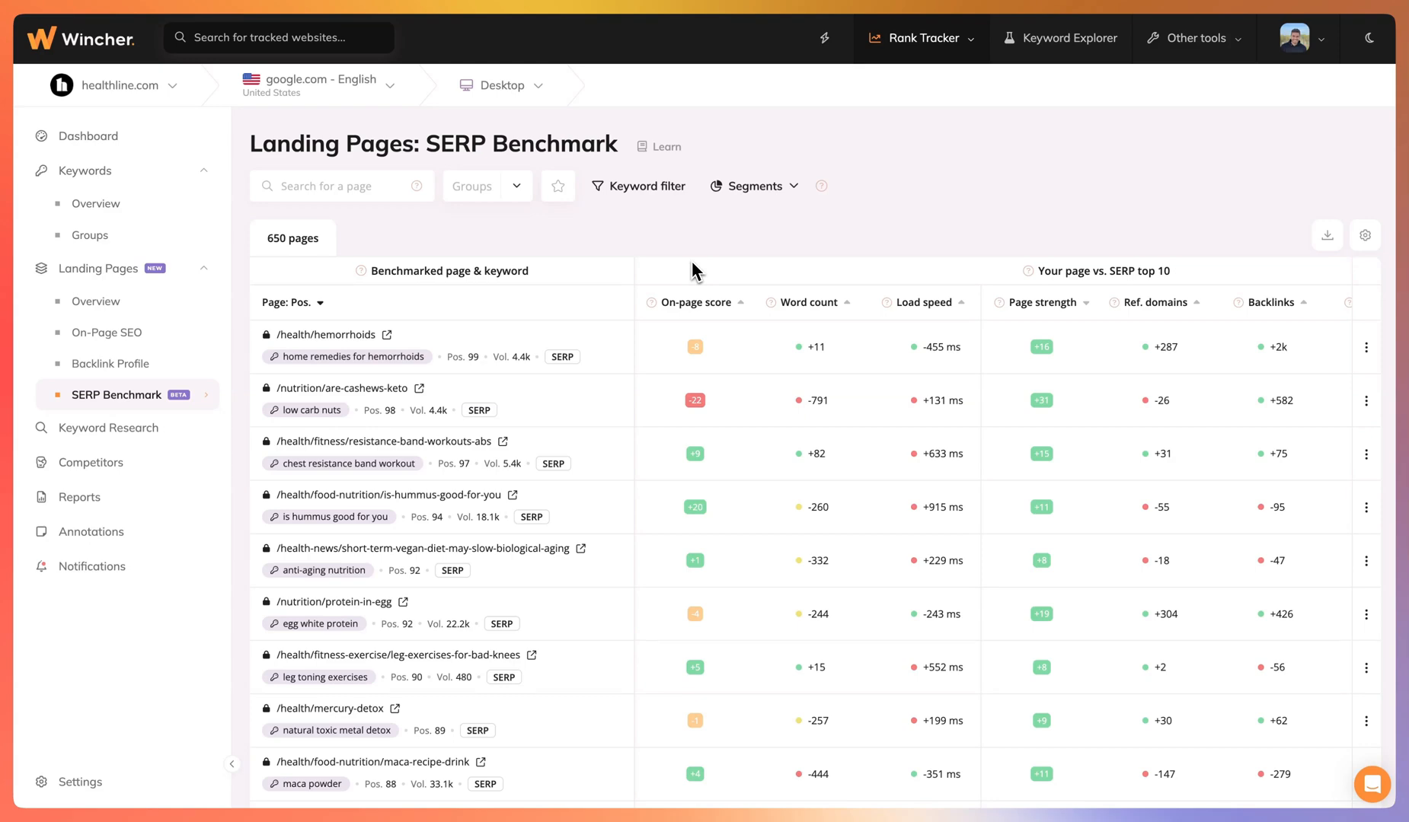
{"action": "mouse_move", "coordinate": [204, 276]}
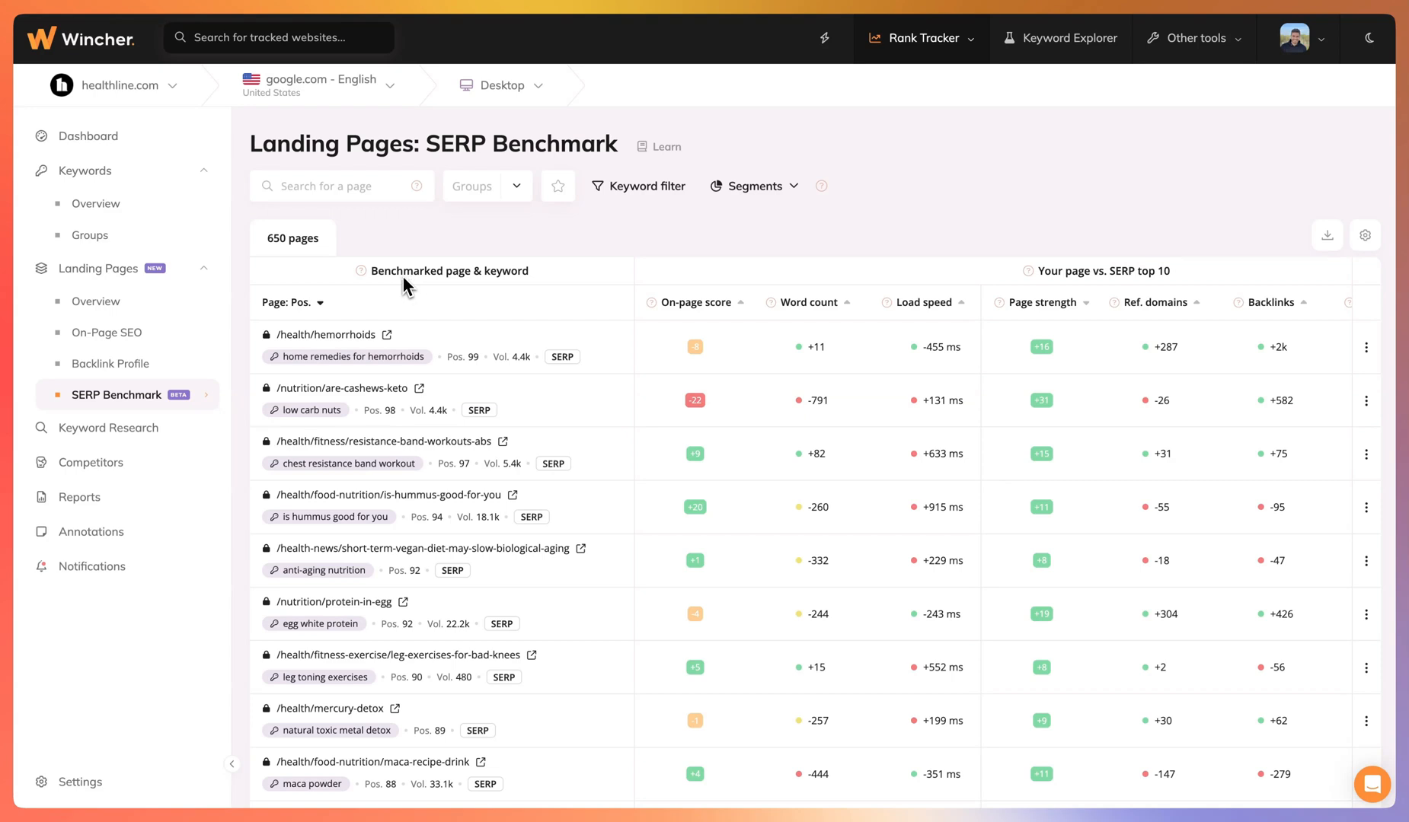
{"action": "mouse_move", "coordinate": [459, 289]}
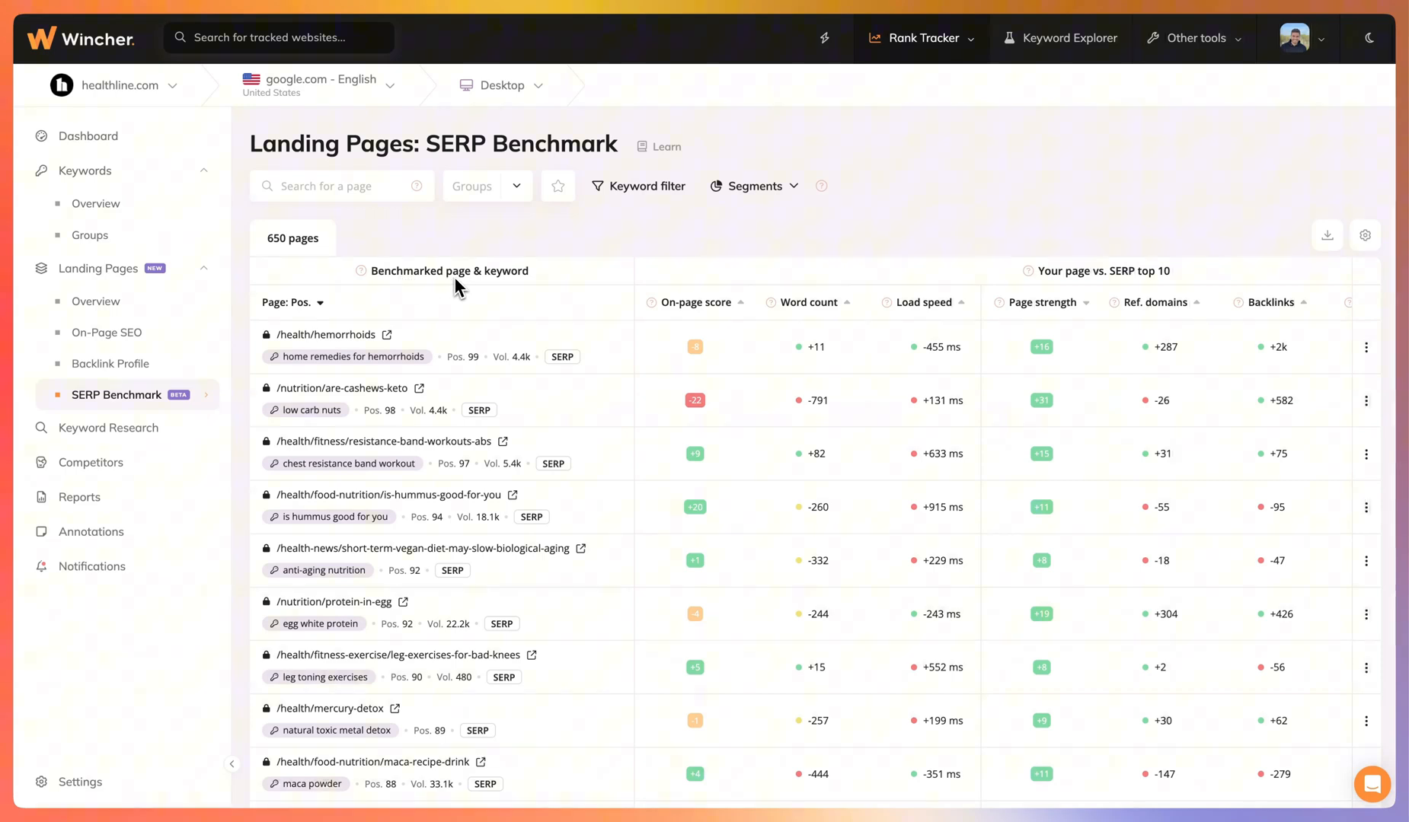
{"action": "mouse_move", "coordinate": [509, 293]}
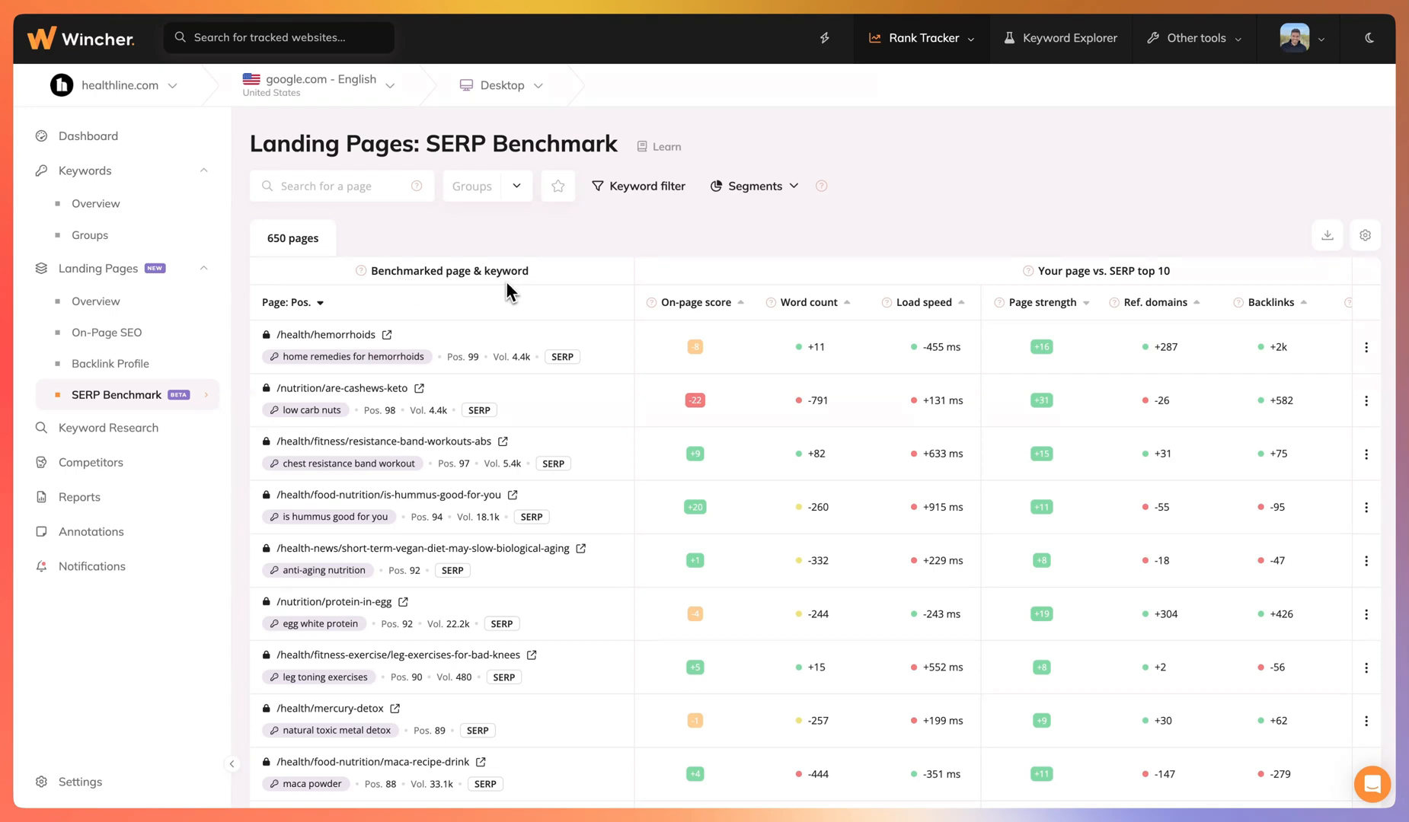
{"action": "mouse_move", "coordinate": [369, 549]}
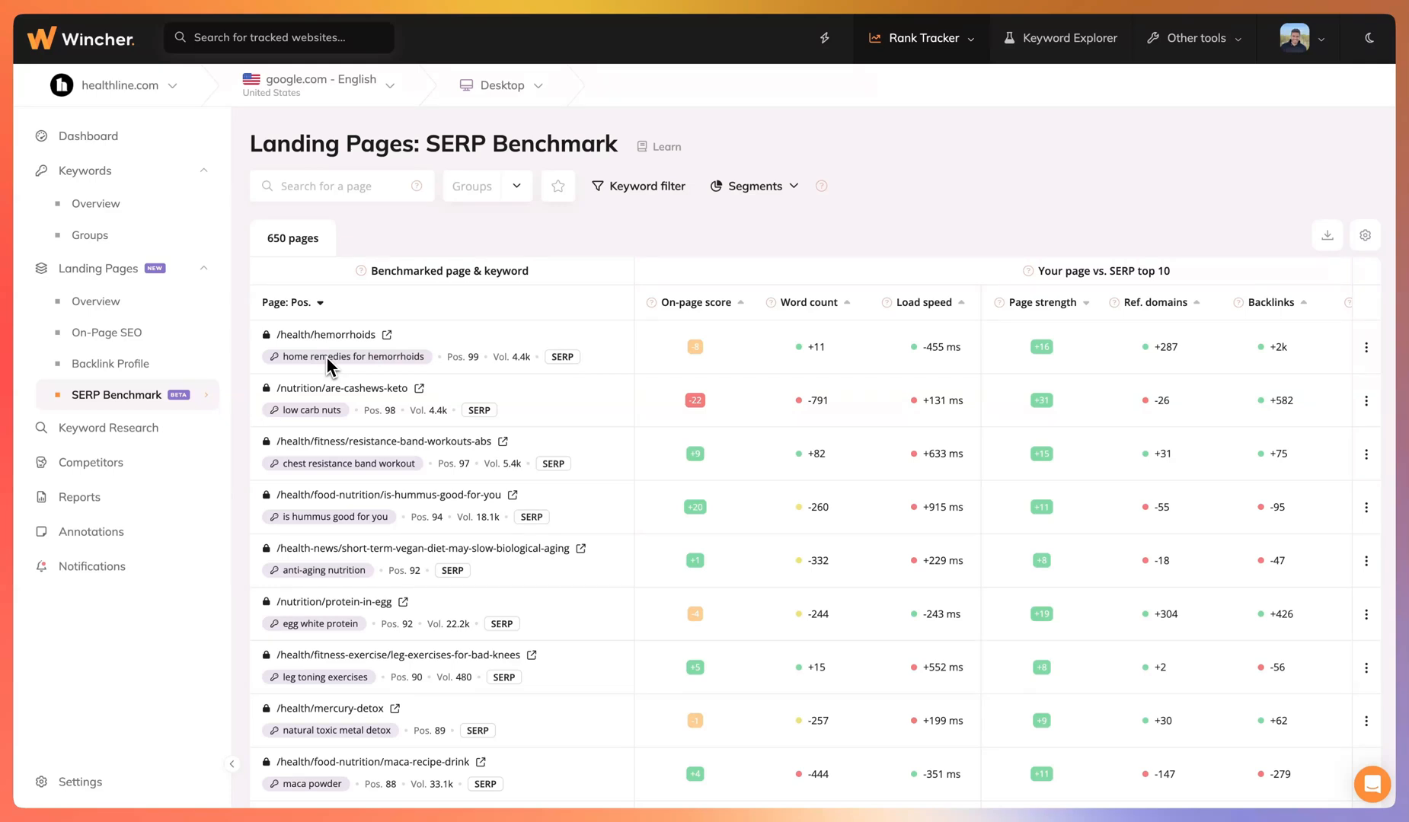
{"action": "mouse_move", "coordinate": [1048, 274]}
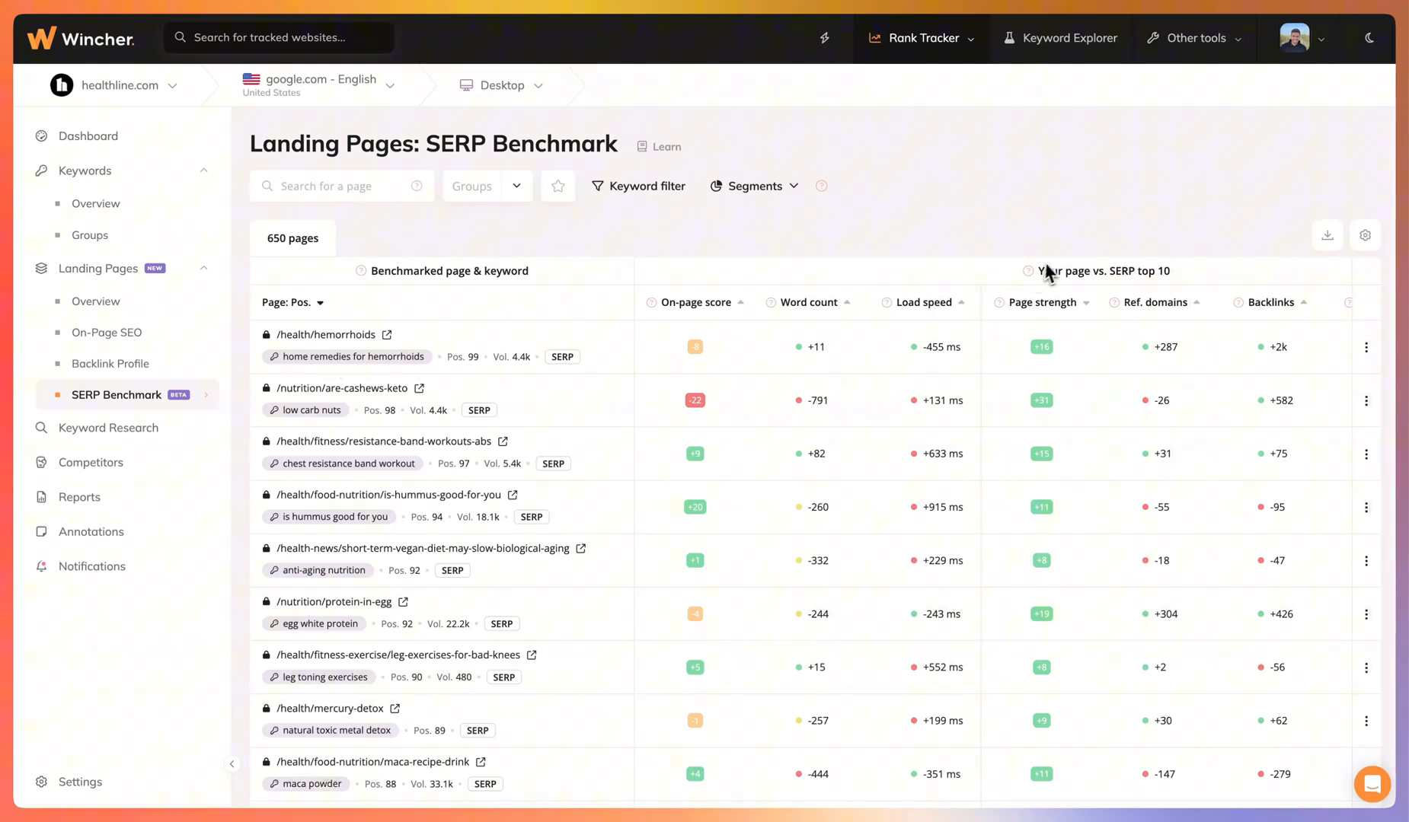
{"action": "mouse_move", "coordinate": [1034, 282]}
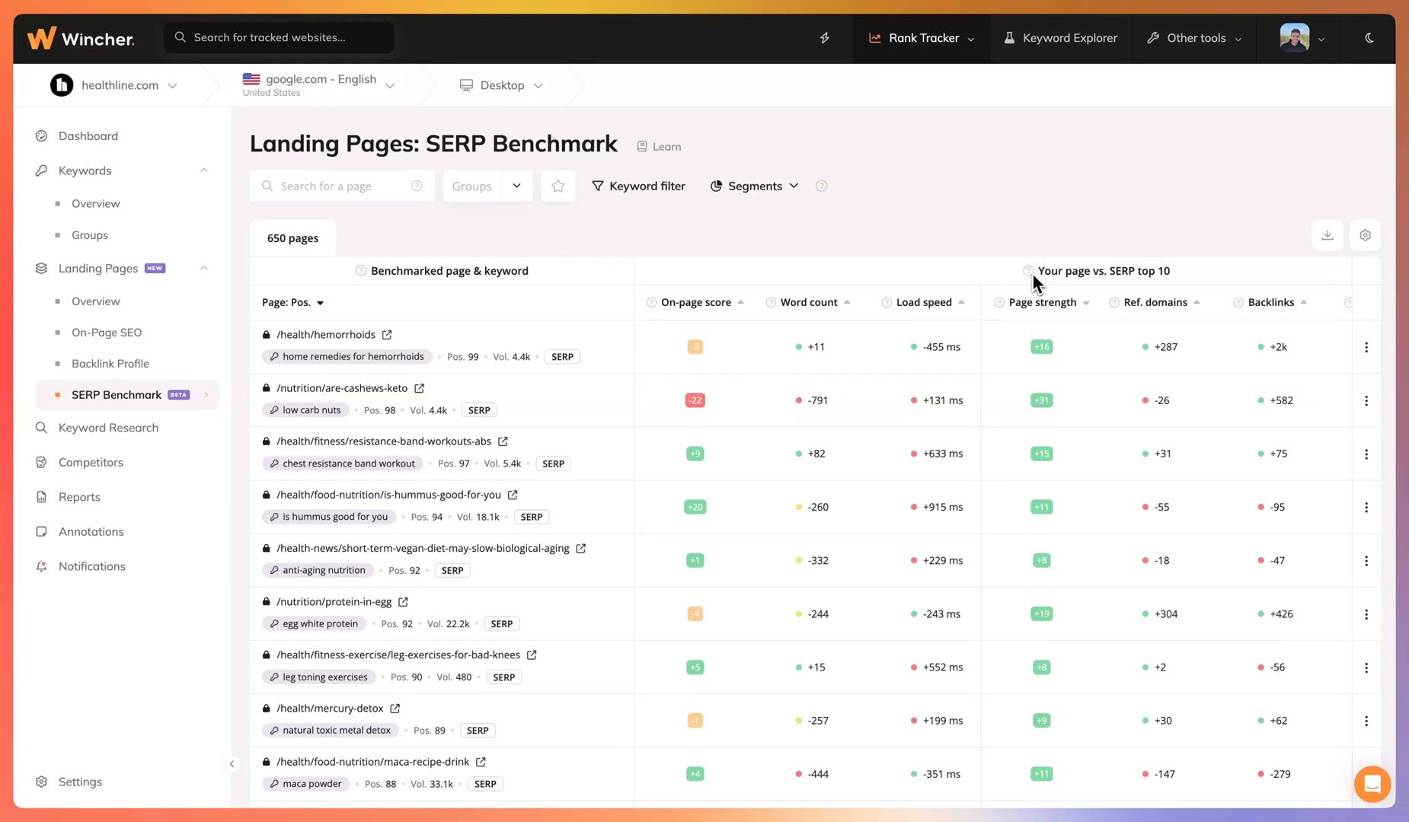
{"action": "mouse_move", "coordinate": [1131, 288]}
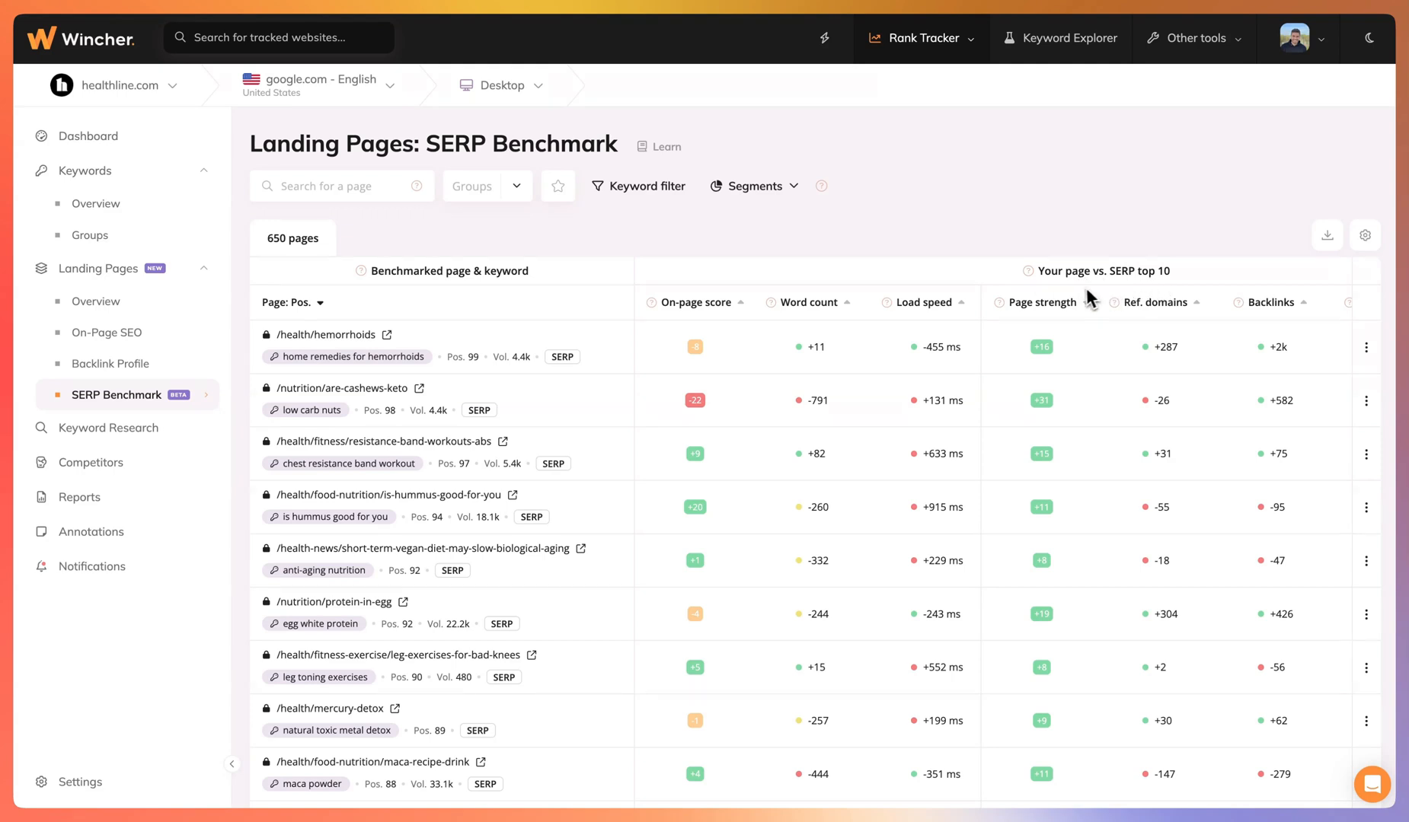
{"action": "mouse_move", "coordinate": [1008, 295]}
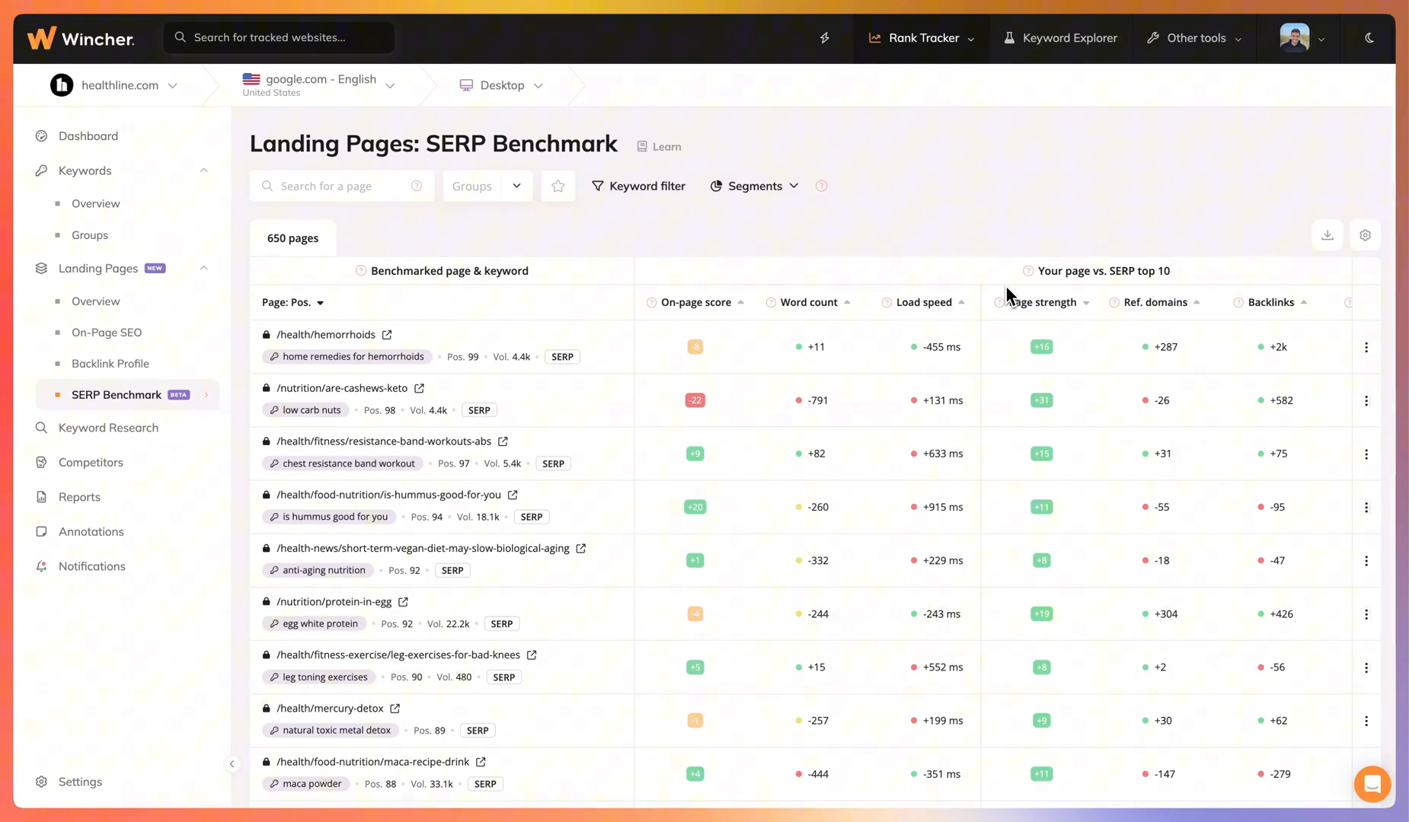
{"action": "mouse_move", "coordinate": [414, 370]}
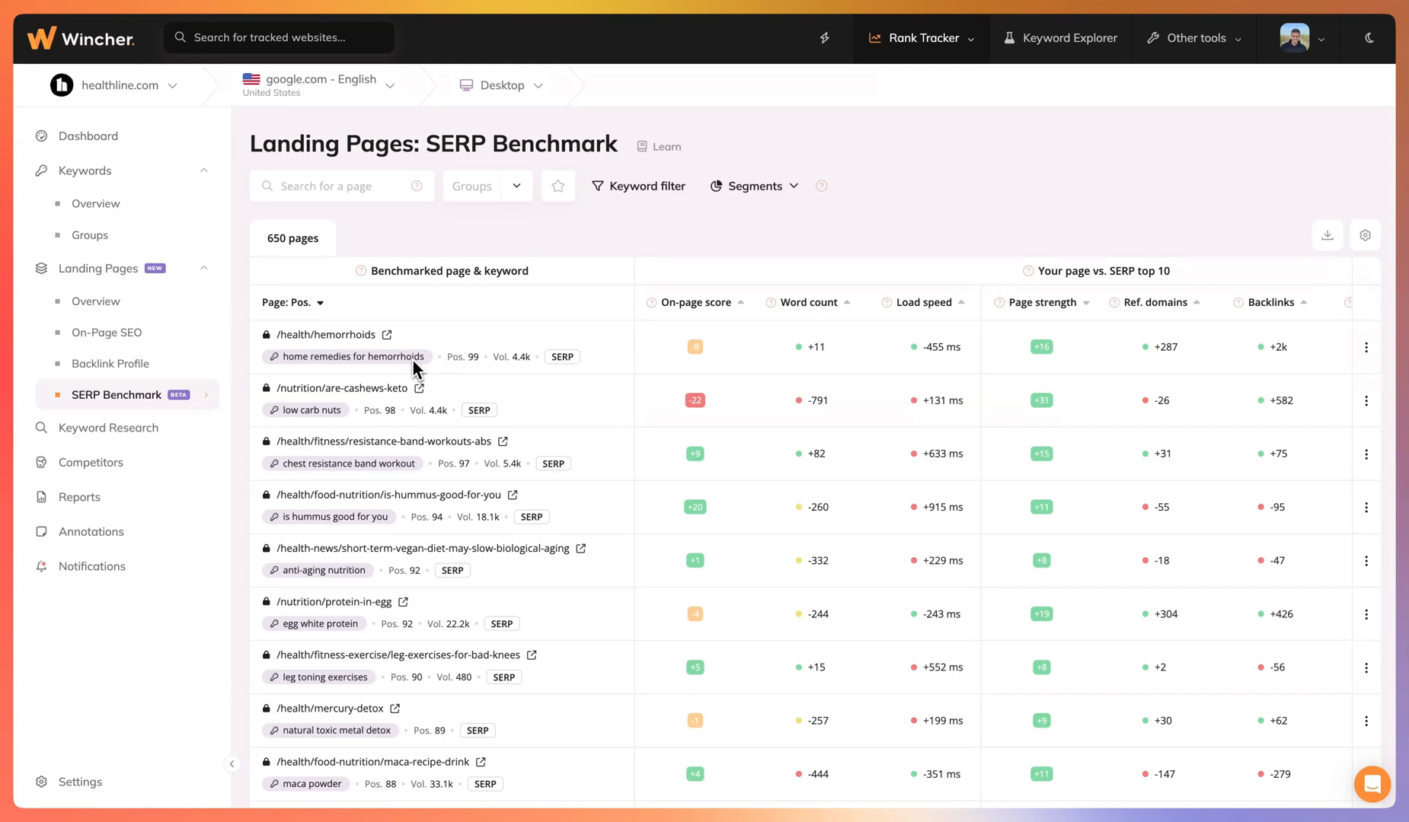
{"action": "mouse_move", "coordinate": [487, 366]}
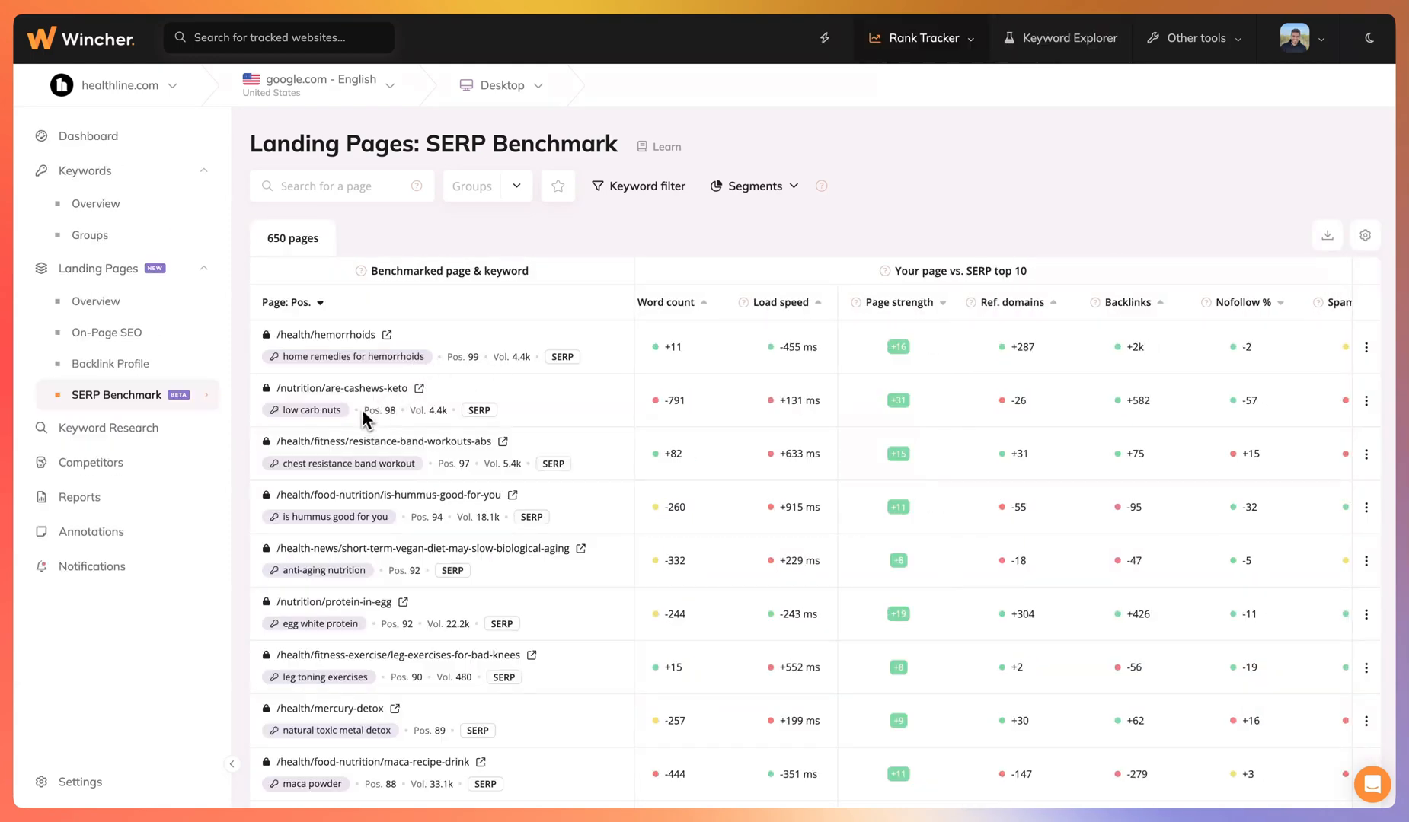
{"action": "mouse_move", "coordinate": [304, 425]}
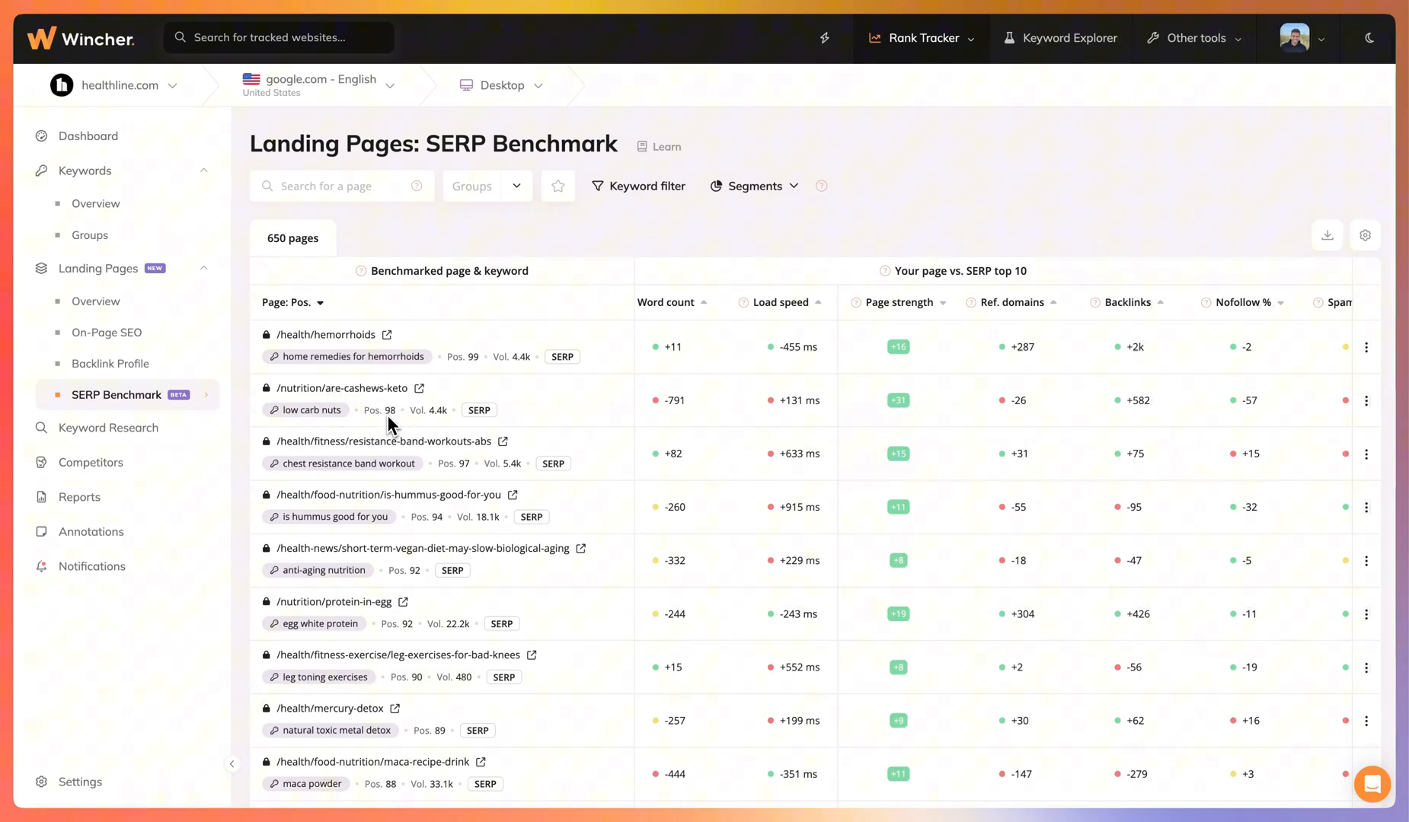
{"action": "mouse_move", "coordinate": [445, 419]}
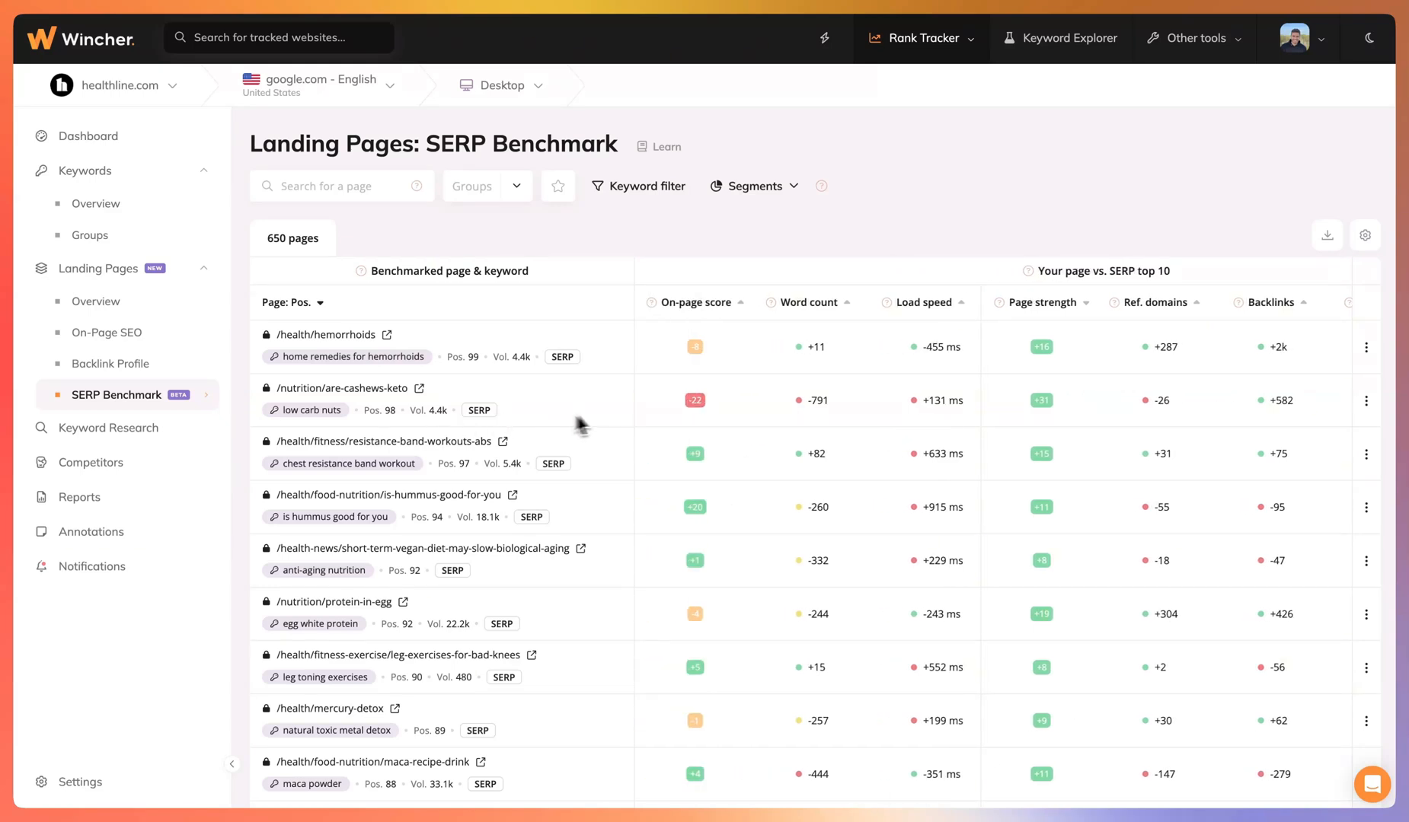
{"action": "mouse_move", "coordinate": [701, 414]}
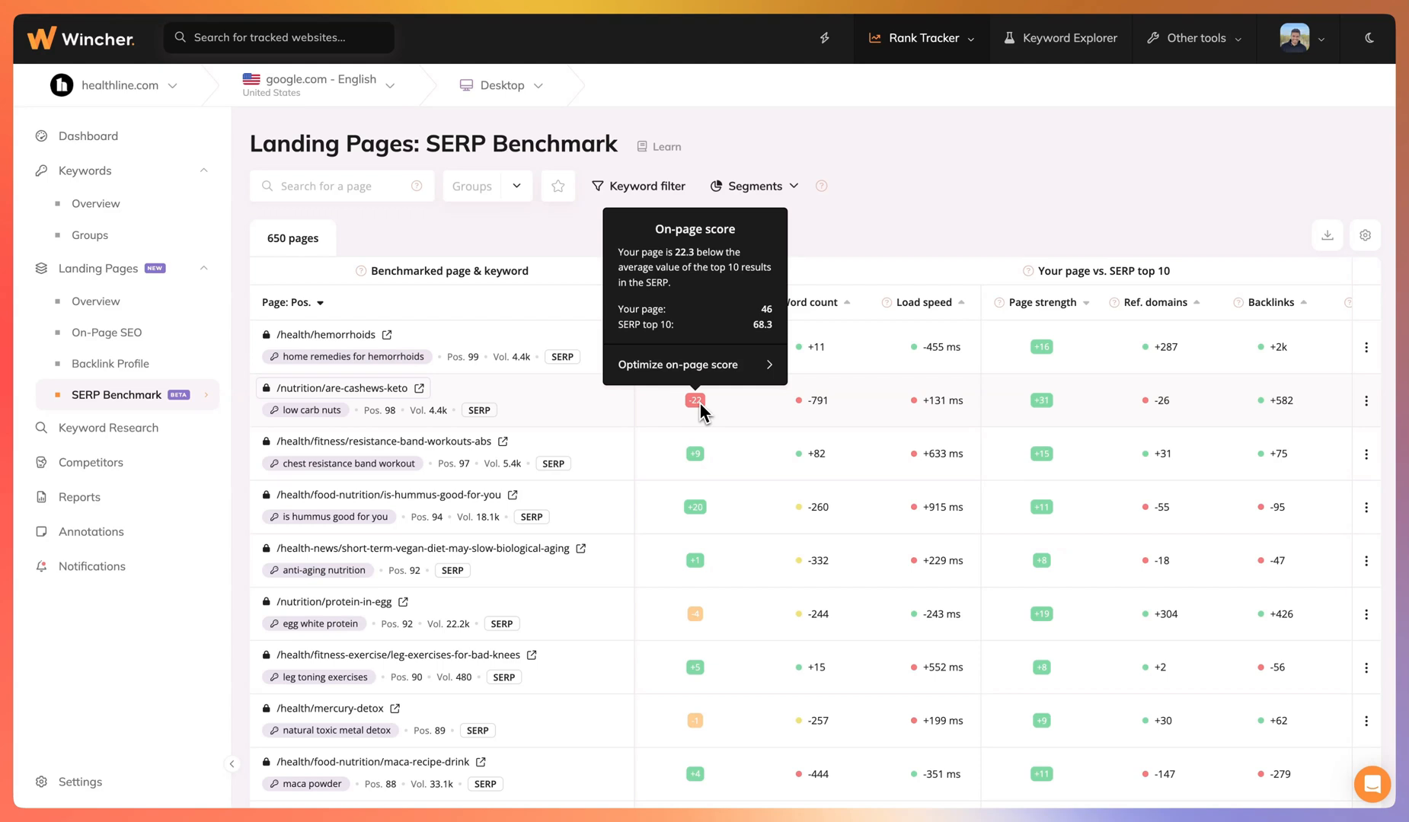
{"action": "mouse_move", "coordinate": [836, 415]}
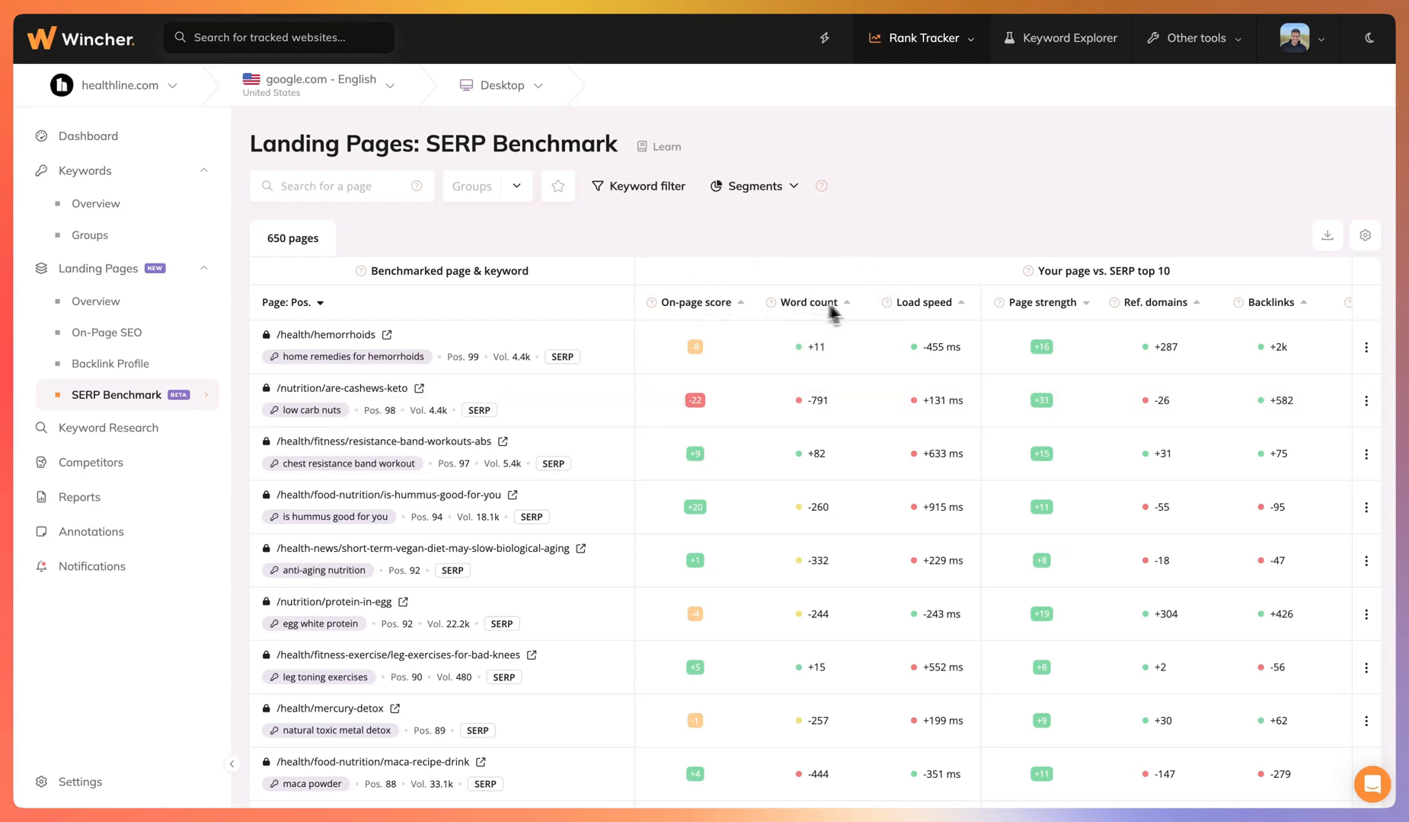
{"action": "mouse_move", "coordinate": [941, 315]}
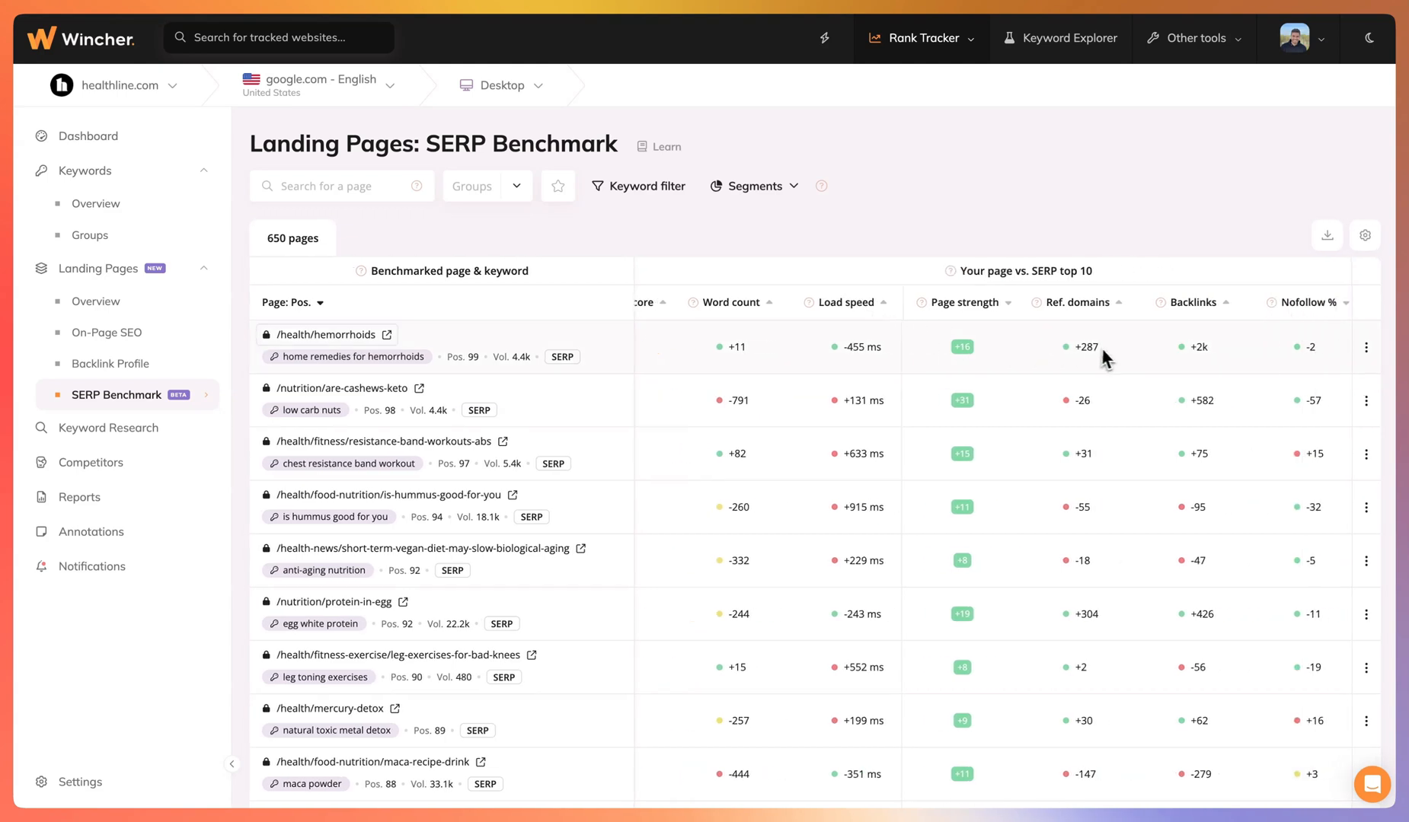
{"action": "scroll", "scroll_direction": "right", "scroll_amount": 3}
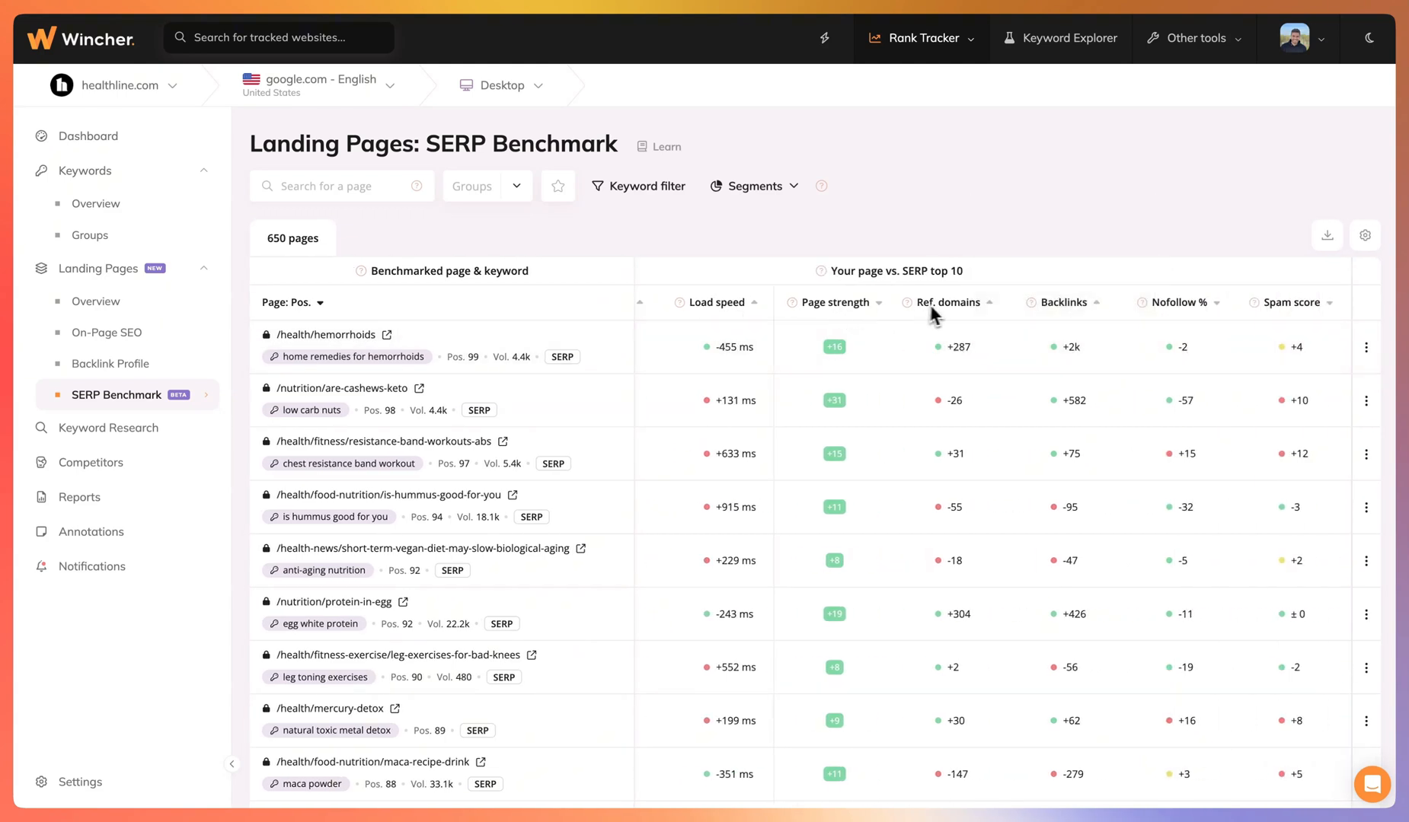
{"action": "mouse_move", "coordinate": [978, 319]}
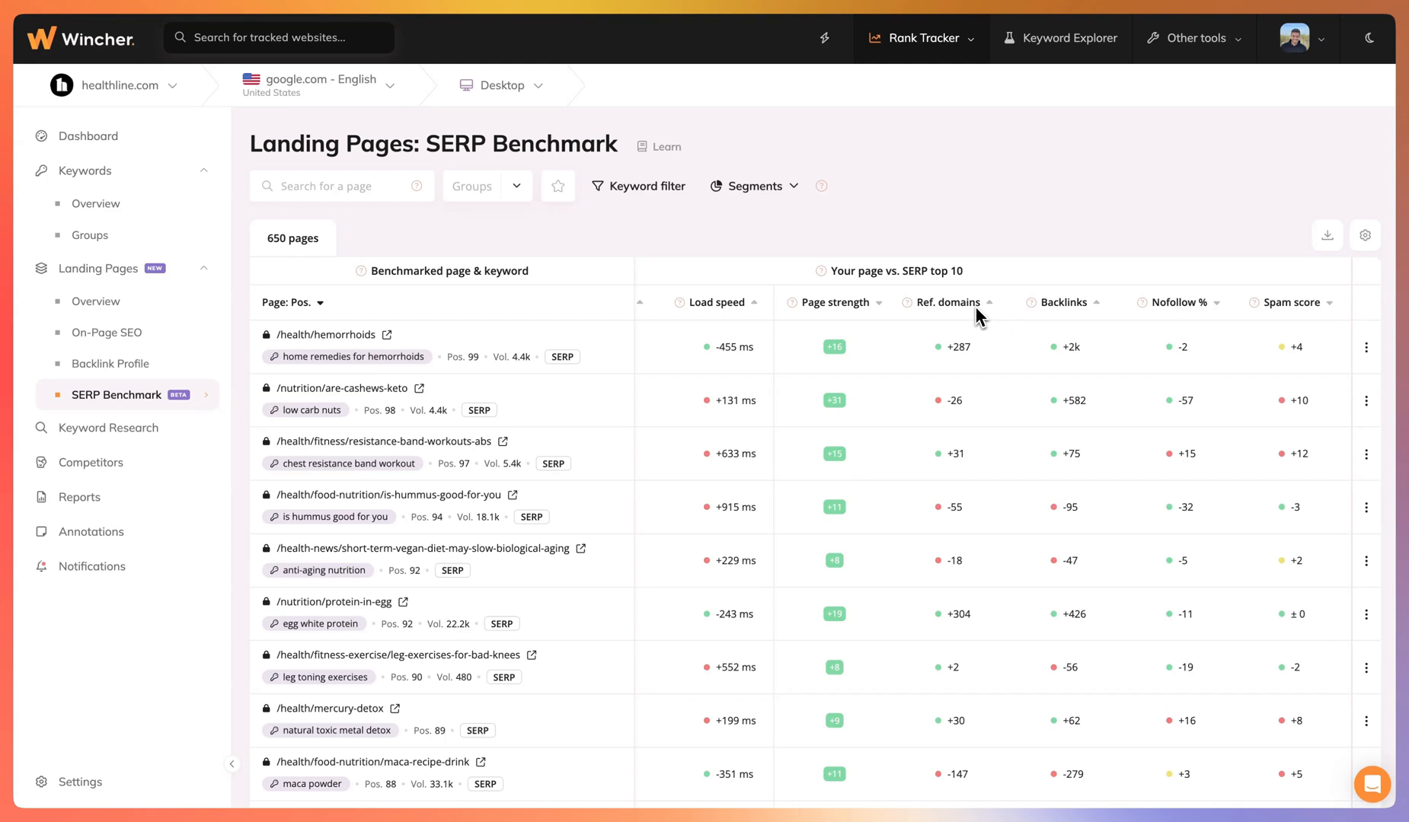
{"action": "mouse_move", "coordinate": [967, 313]}
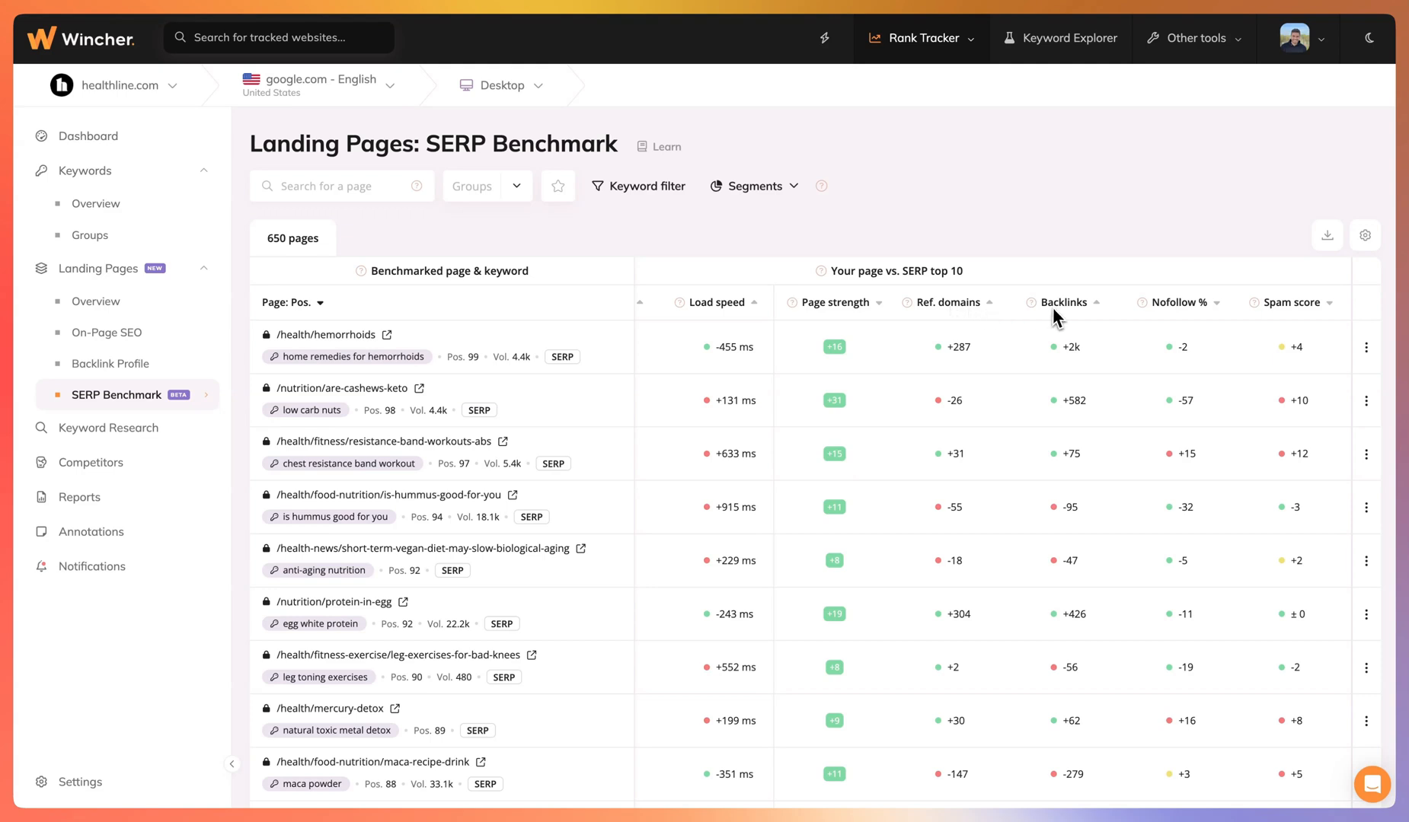
{"action": "mouse_move", "coordinate": [1082, 319]}
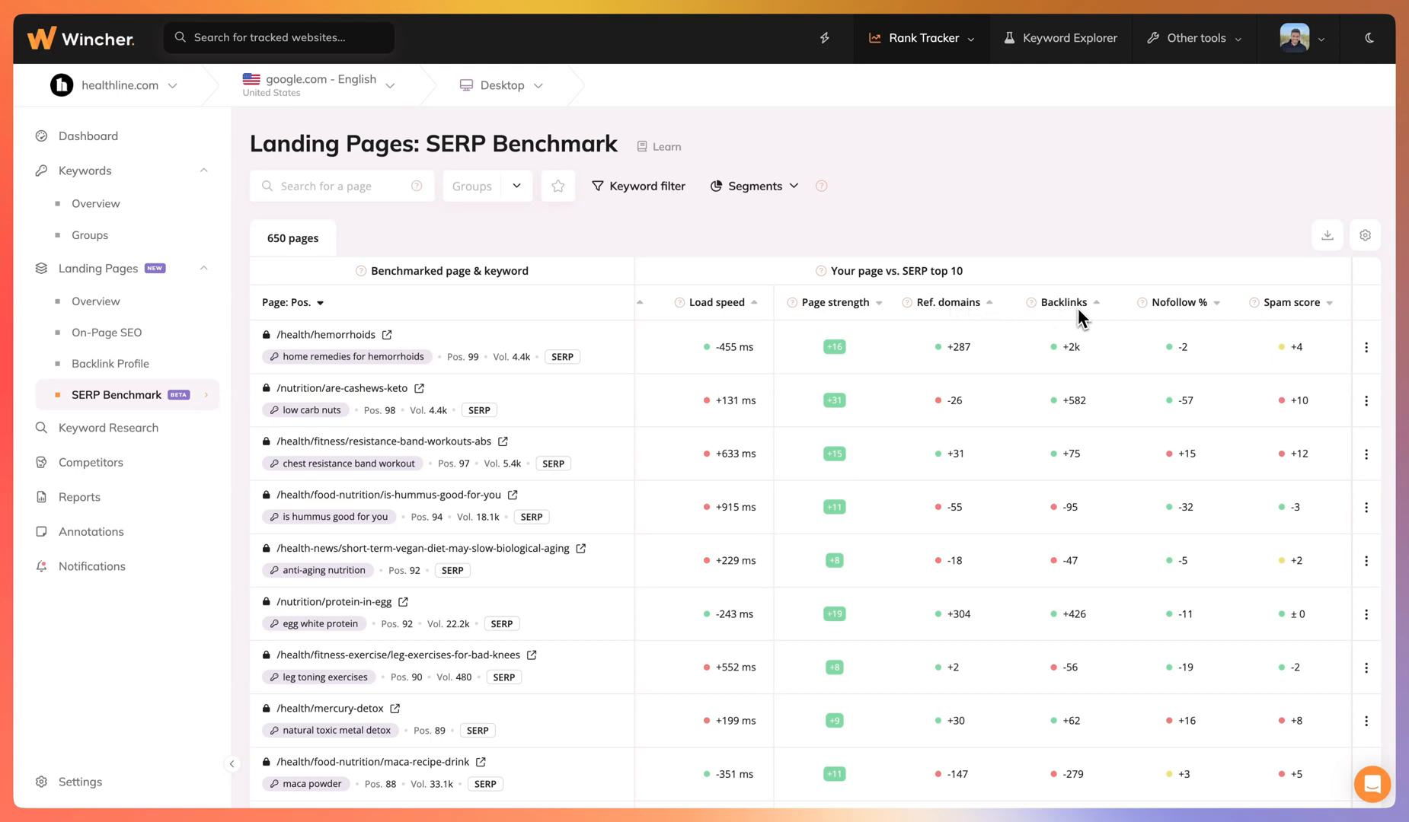